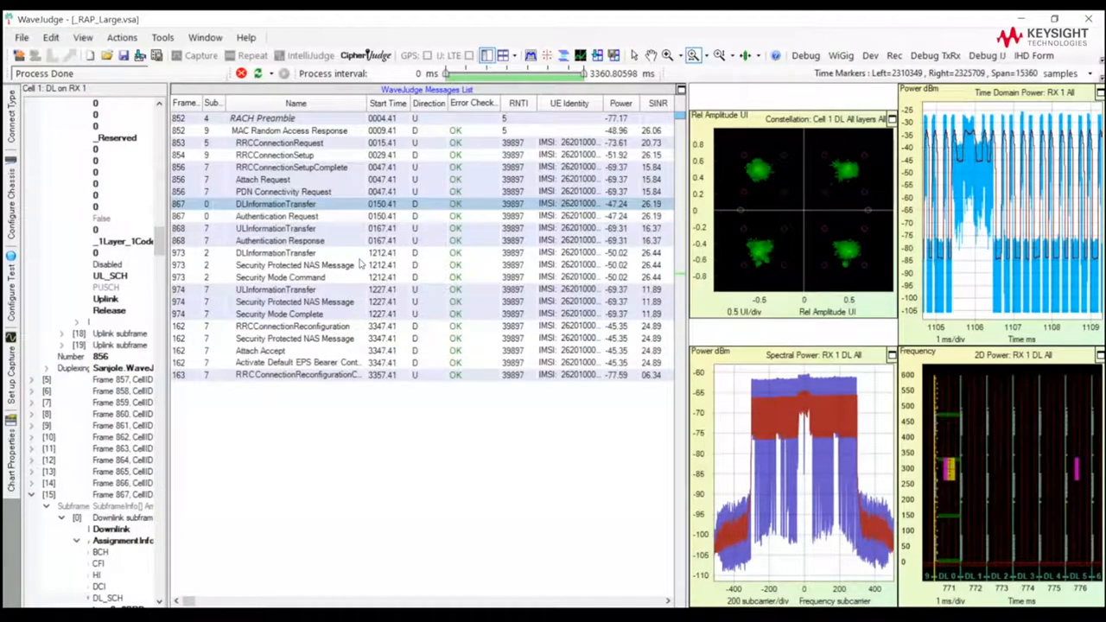
mouse_move(442, 299)
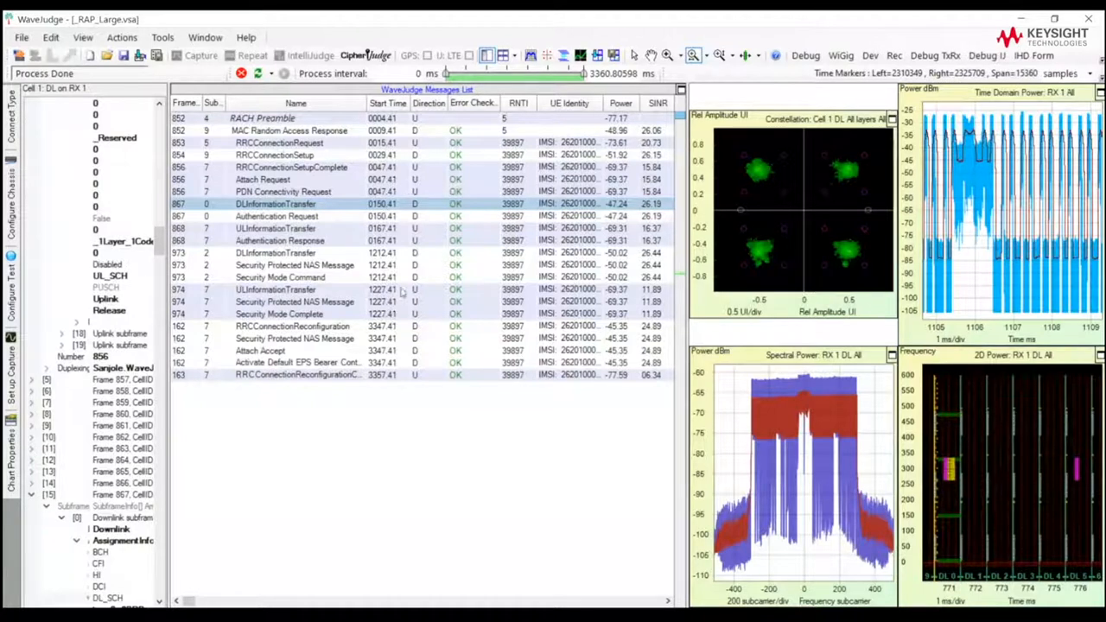
mouse_move(423, 341)
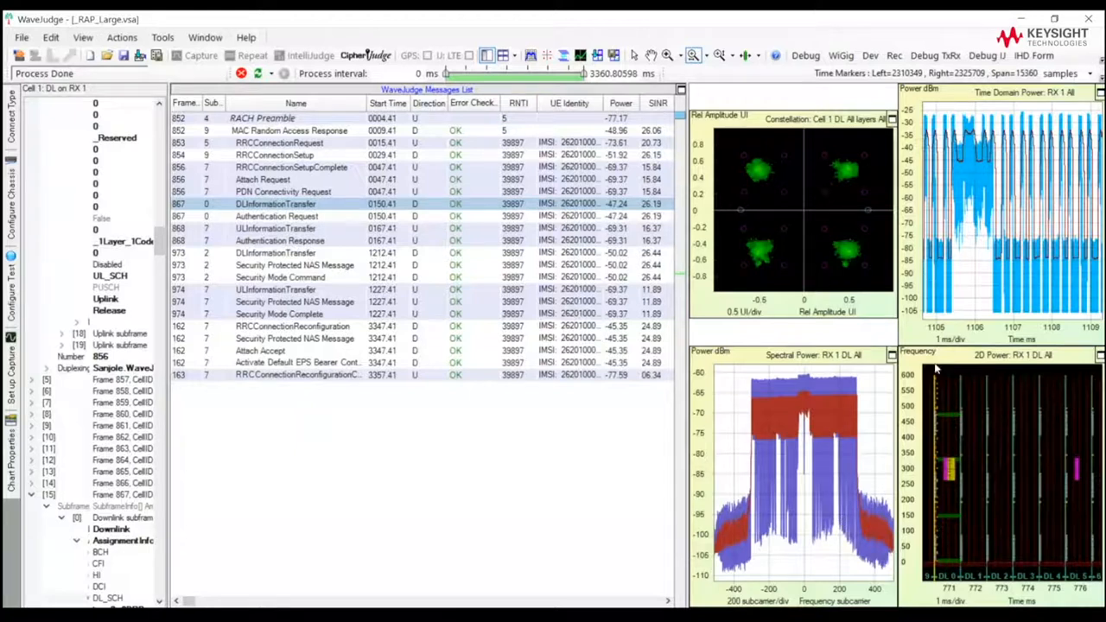
mouse_move(940, 216)
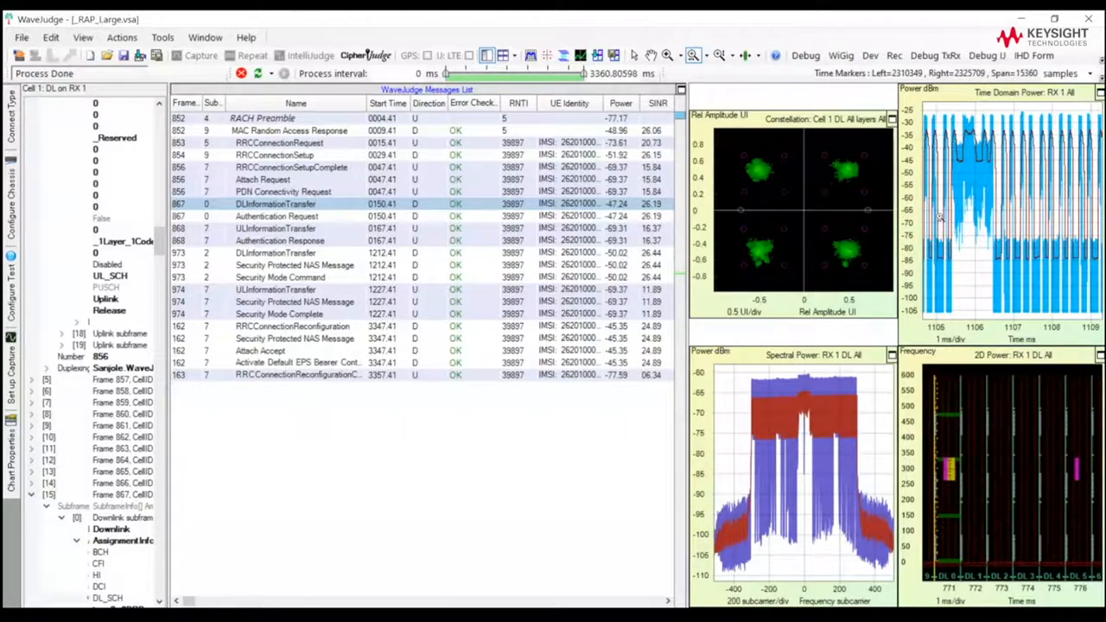
Open Chart Properties for the WaveJudge Messages list
left_click(303, 216)
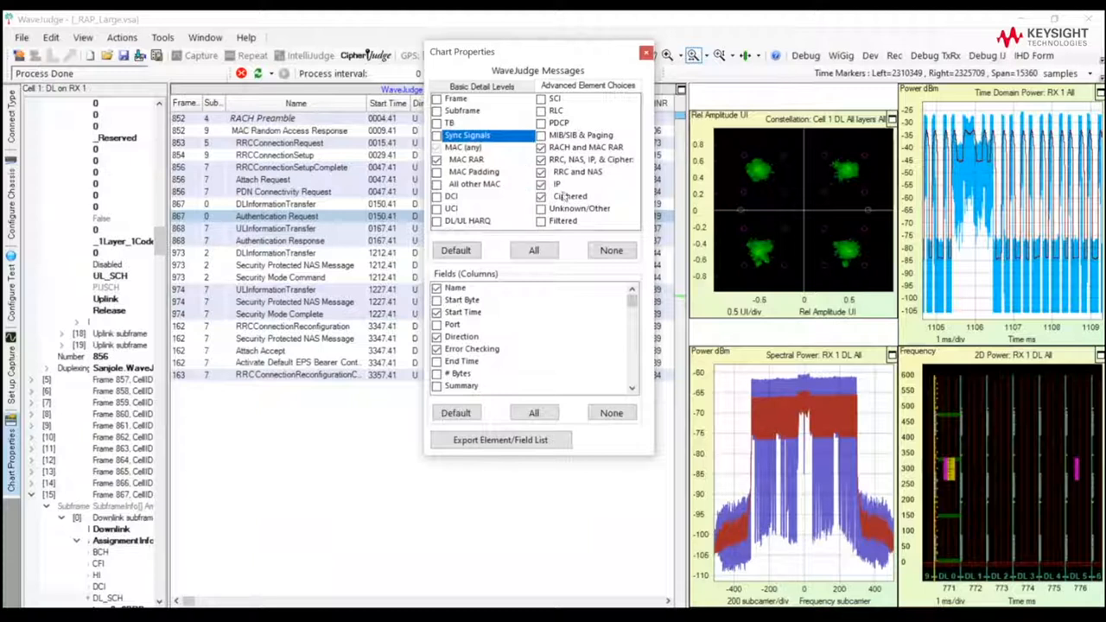
Drag the Chart Properties dialog right over the constellation chart to uncover the messages list
left_click_drag(462, 51, 562, 62)
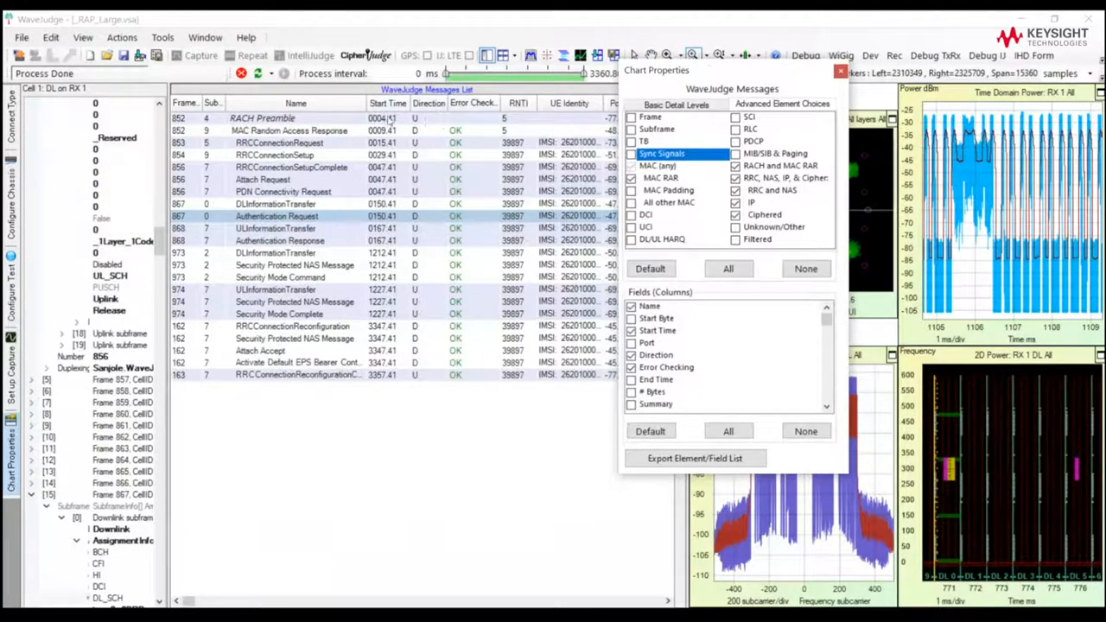
mouse_move(425, 121)
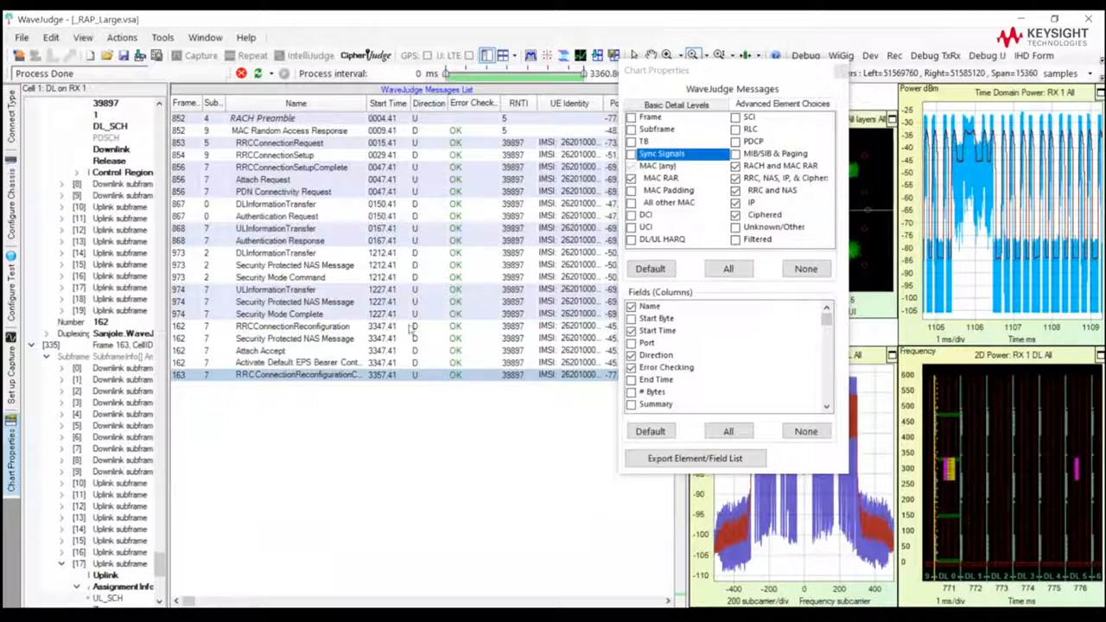
mouse_move(341, 223)
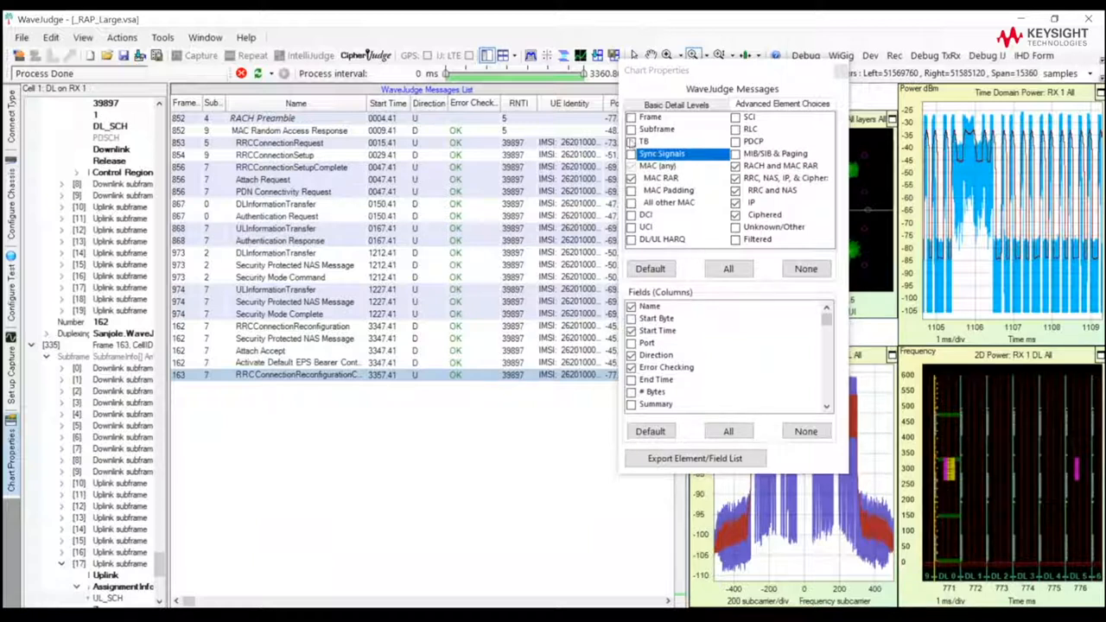
Include TB and MIB/SIB & Paging entries in the messages list
left_click(631, 141)
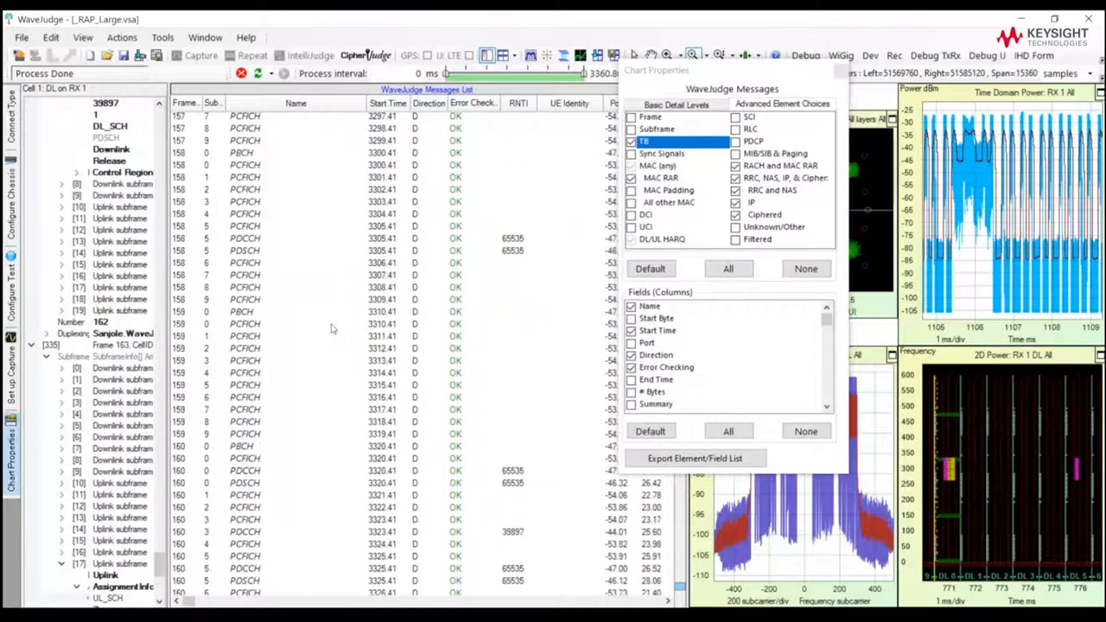
left_click(646, 214)
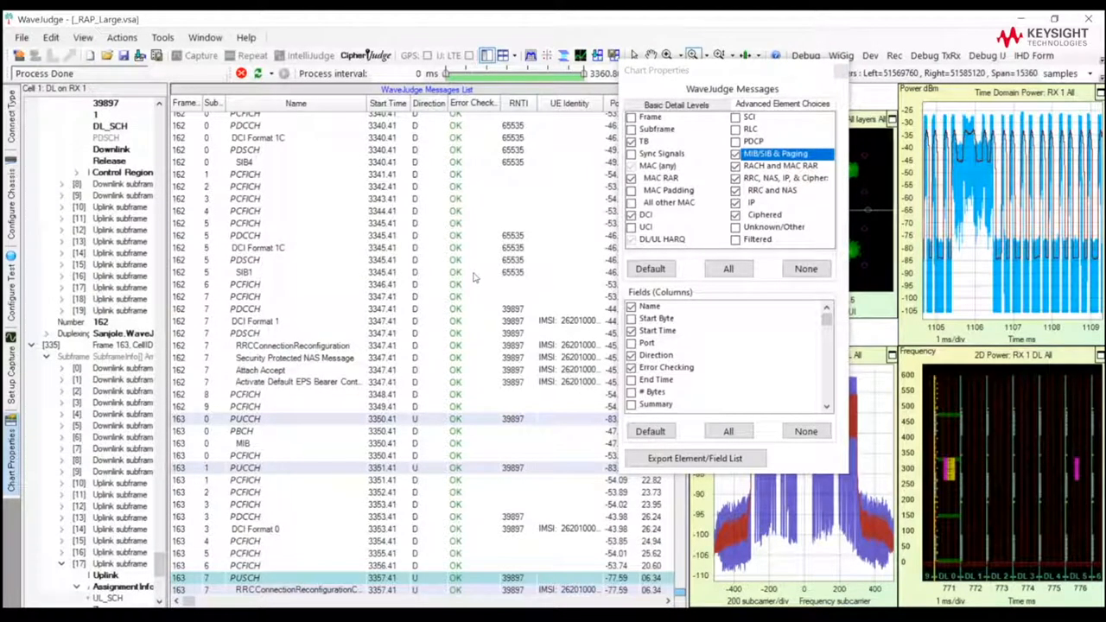
mouse_move(370, 313)
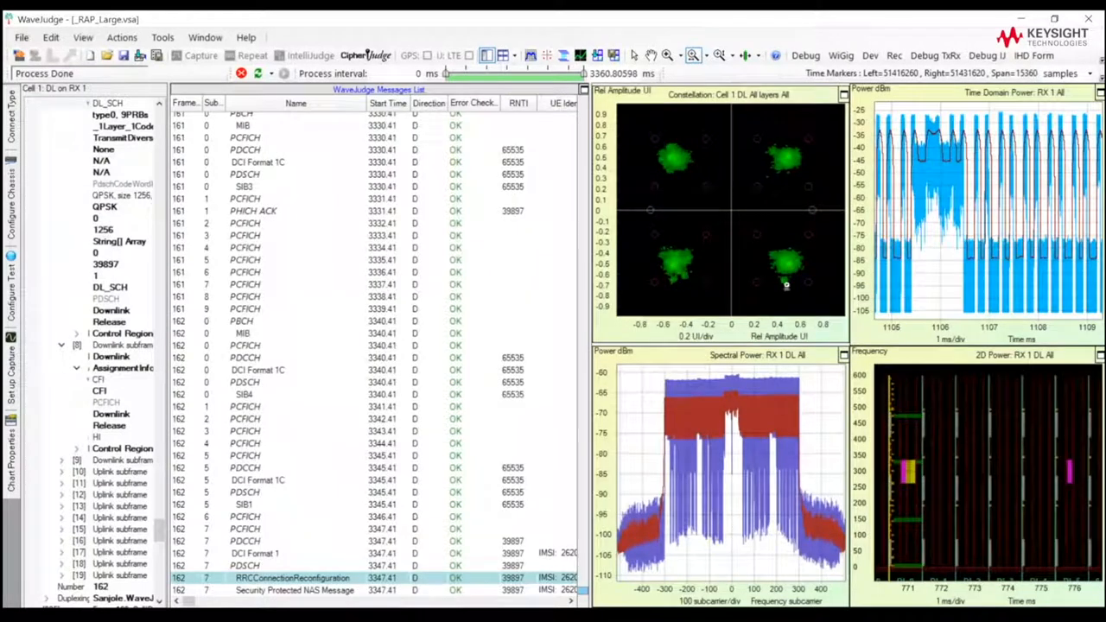
Select the PHICH ACK row, then the frame 156 PUSCH row to view its decode
left_click(254, 211)
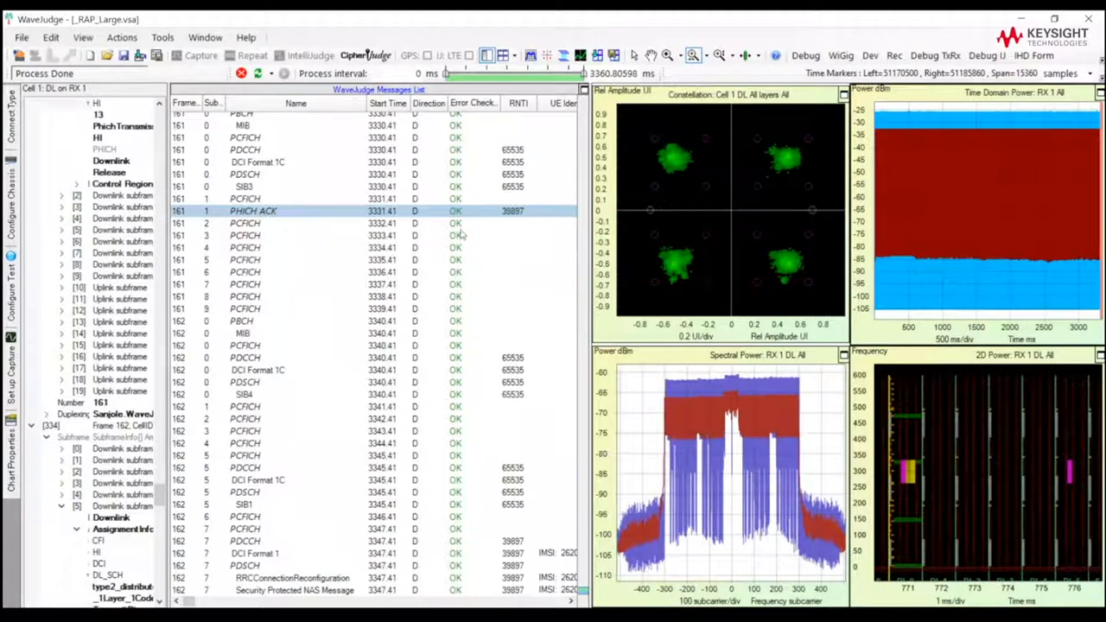
mouse_move(358, 228)
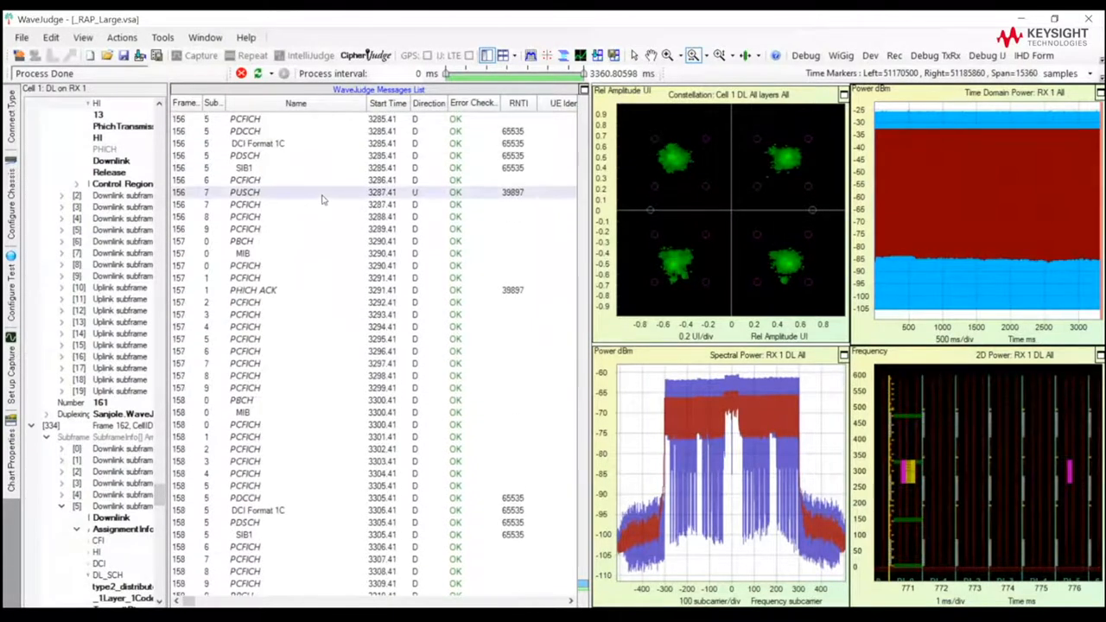
mouse_move(278, 181)
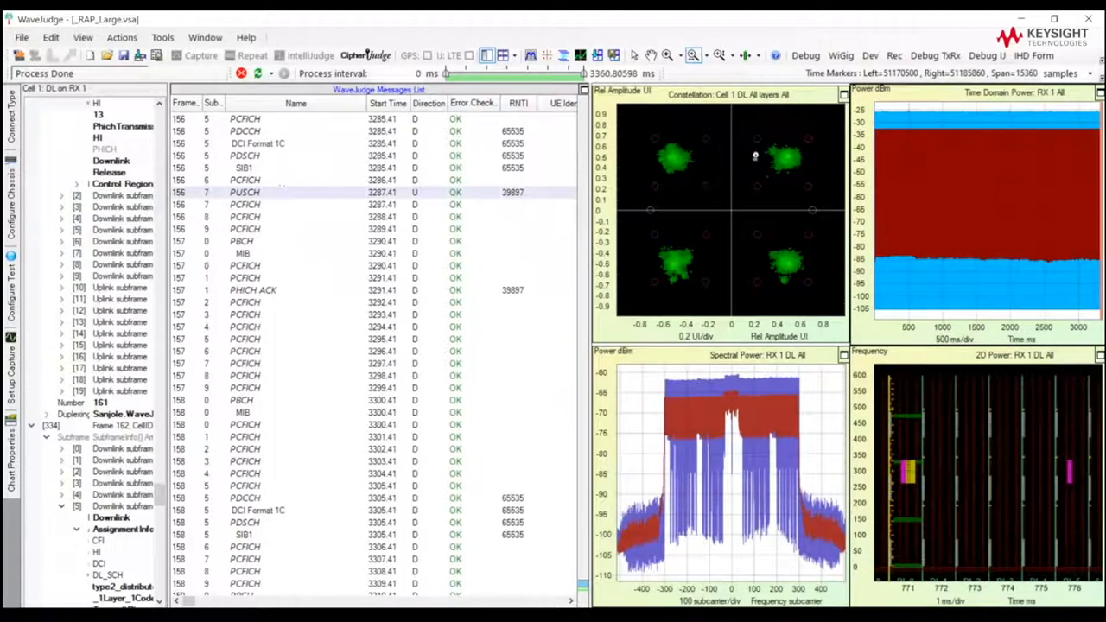
mouse_move(537, 192)
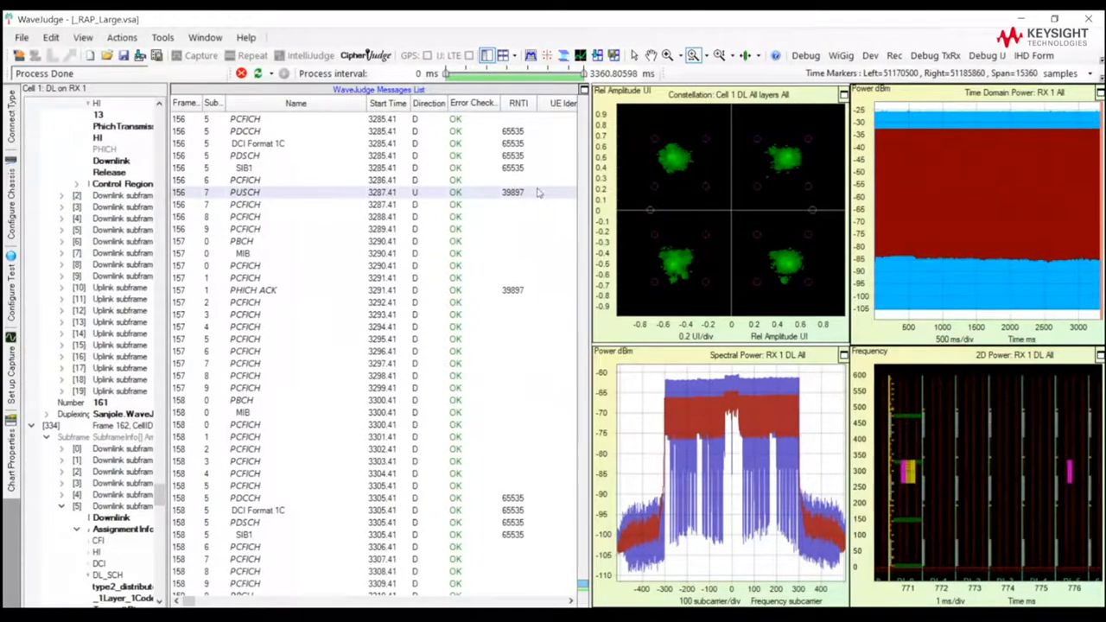
left_click(243, 192)
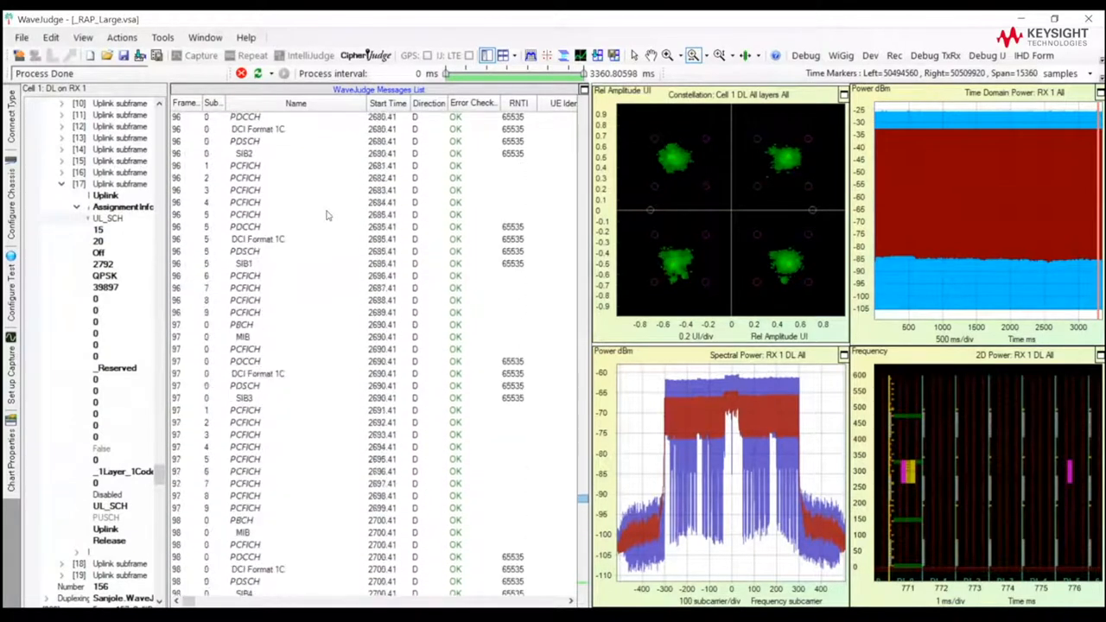
Scroll the messages list and select the Horizontal Zoom tool for the time axis
scroll("down", 3)
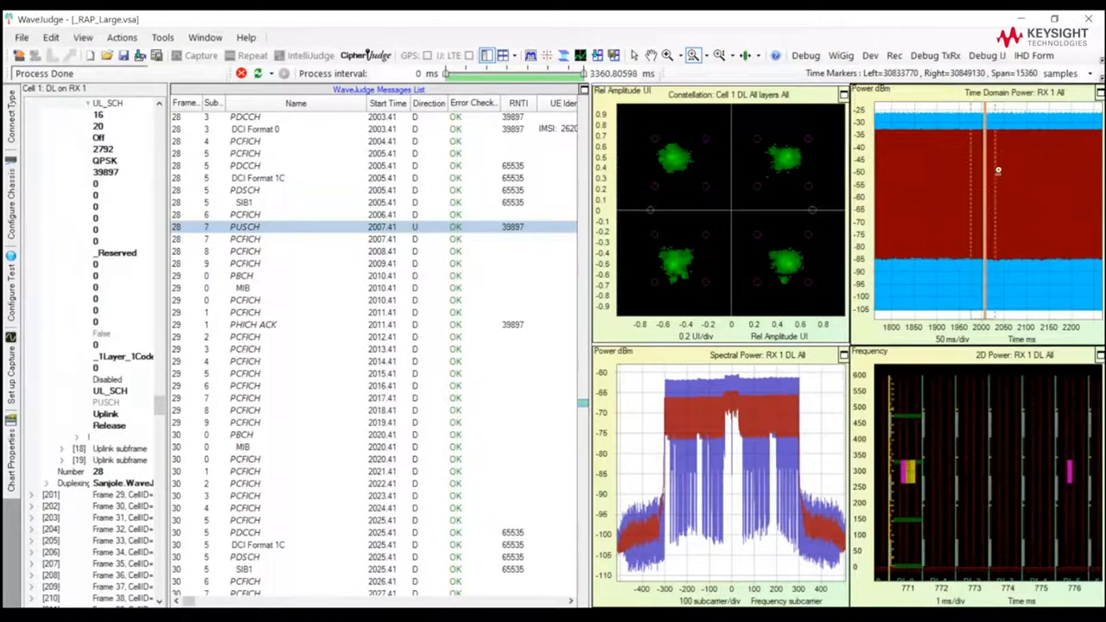
left_click(693, 55)
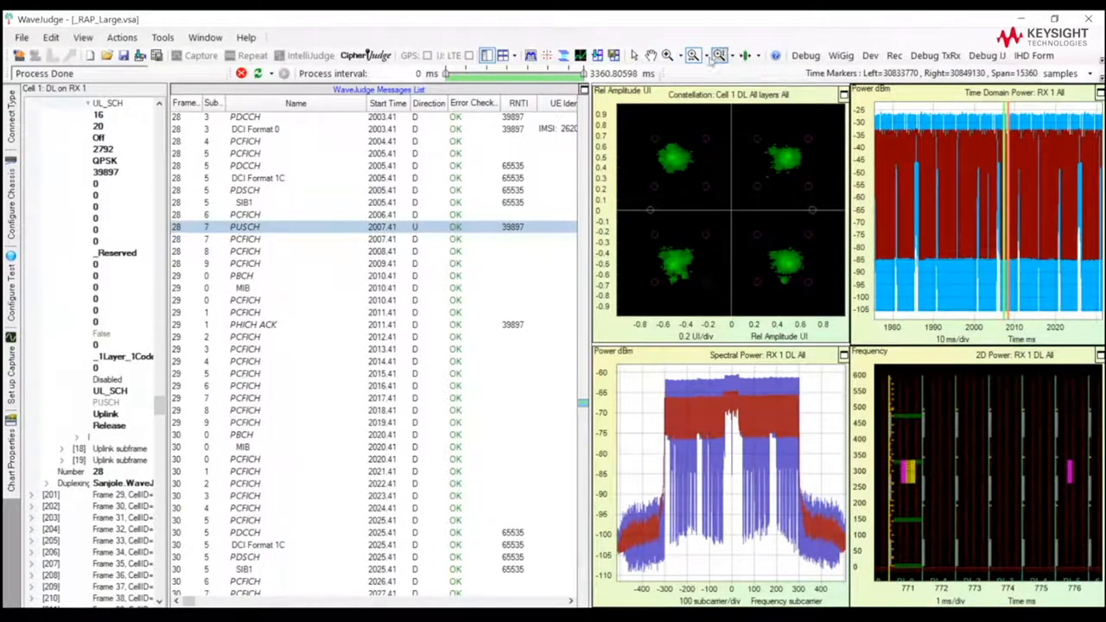
mouse_move(693, 54)
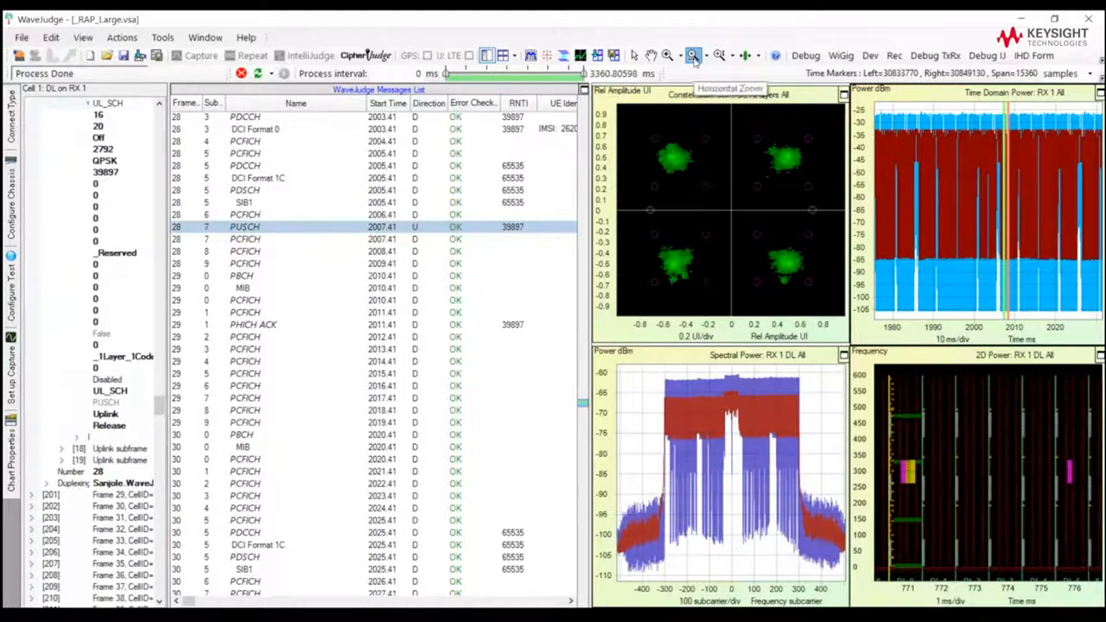
left_click(693, 56)
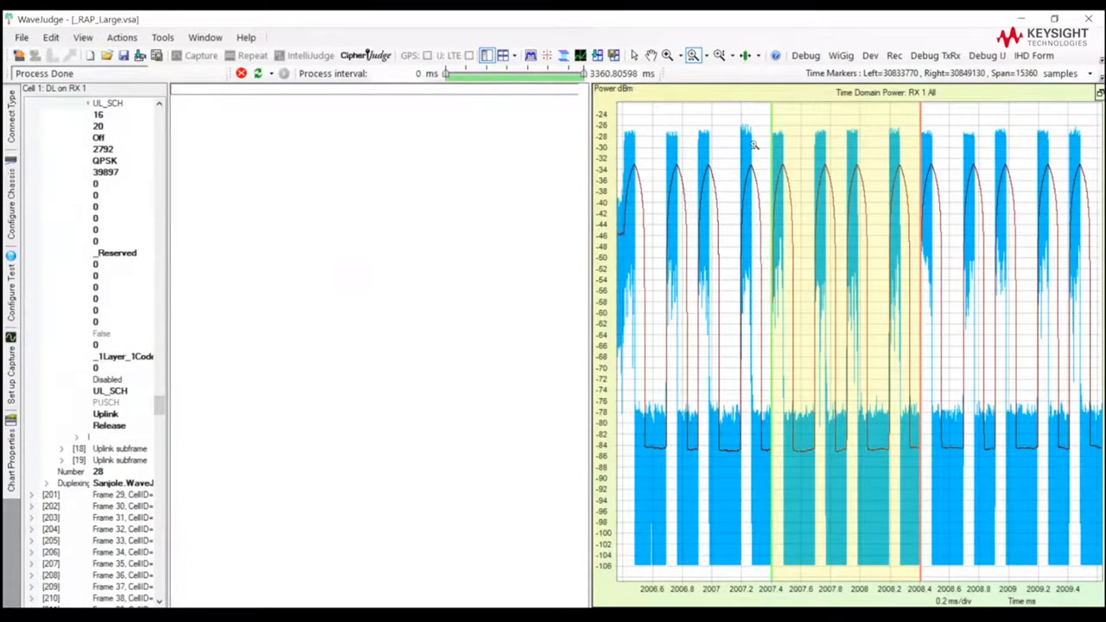
mouse_move(778, 262)
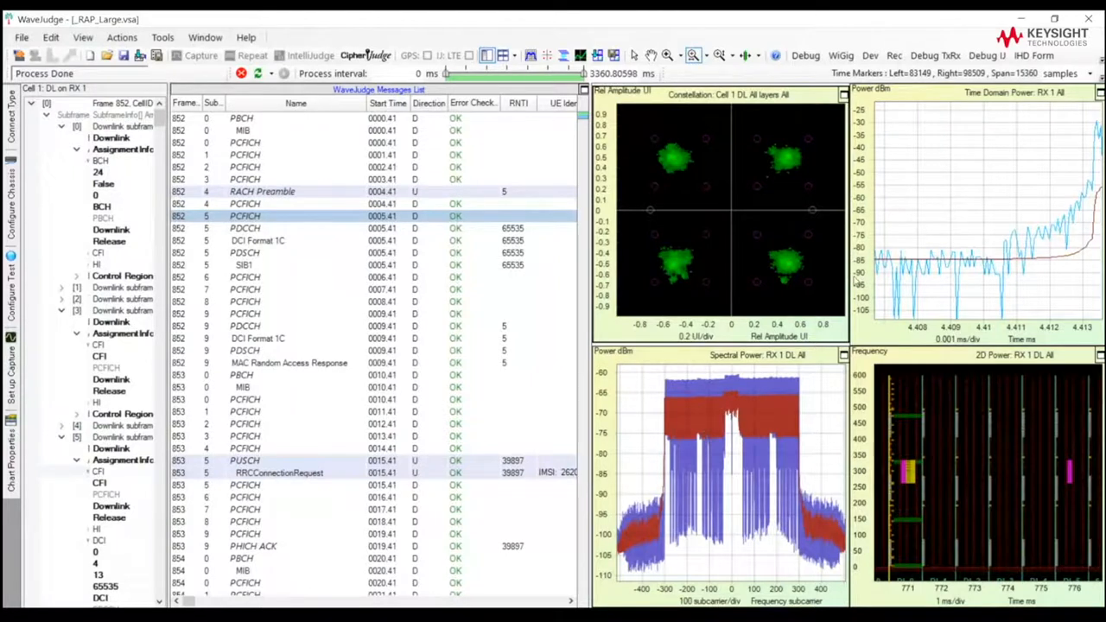
Switch the constellation chart to Time Domain Baseband I/Q Input and browse other chart types
right_click(752, 207)
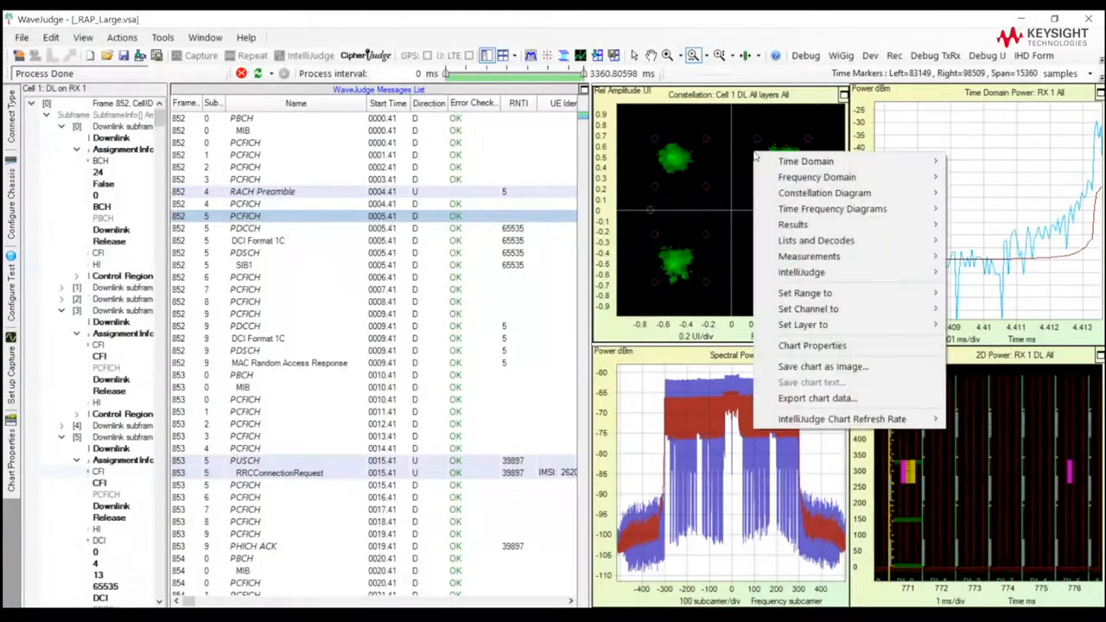
mouse_move(806, 160)
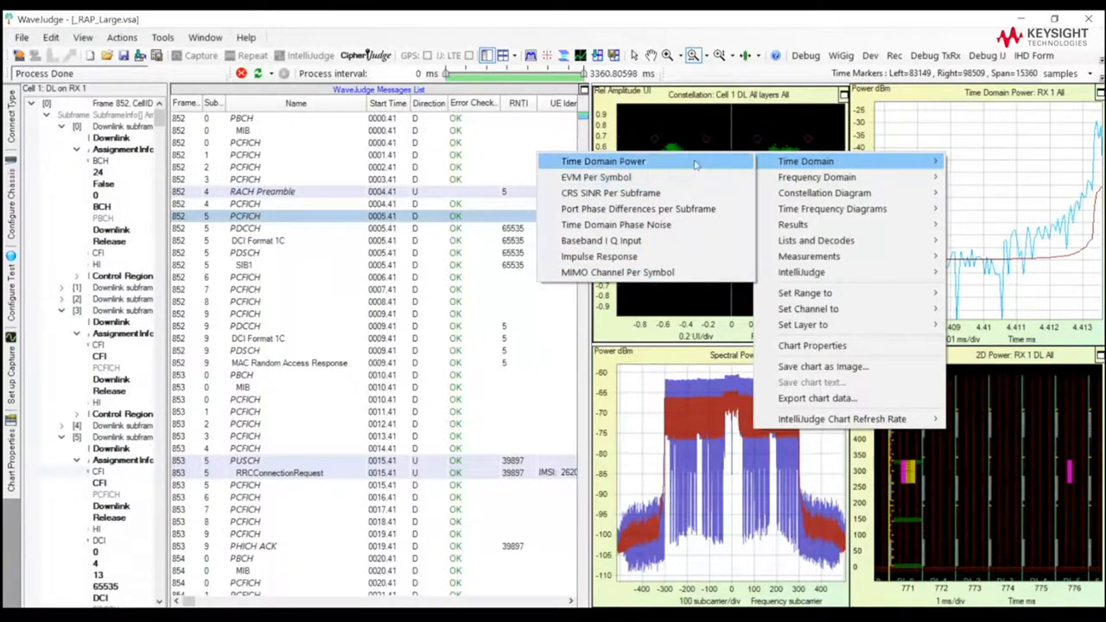
mouse_move(597, 177)
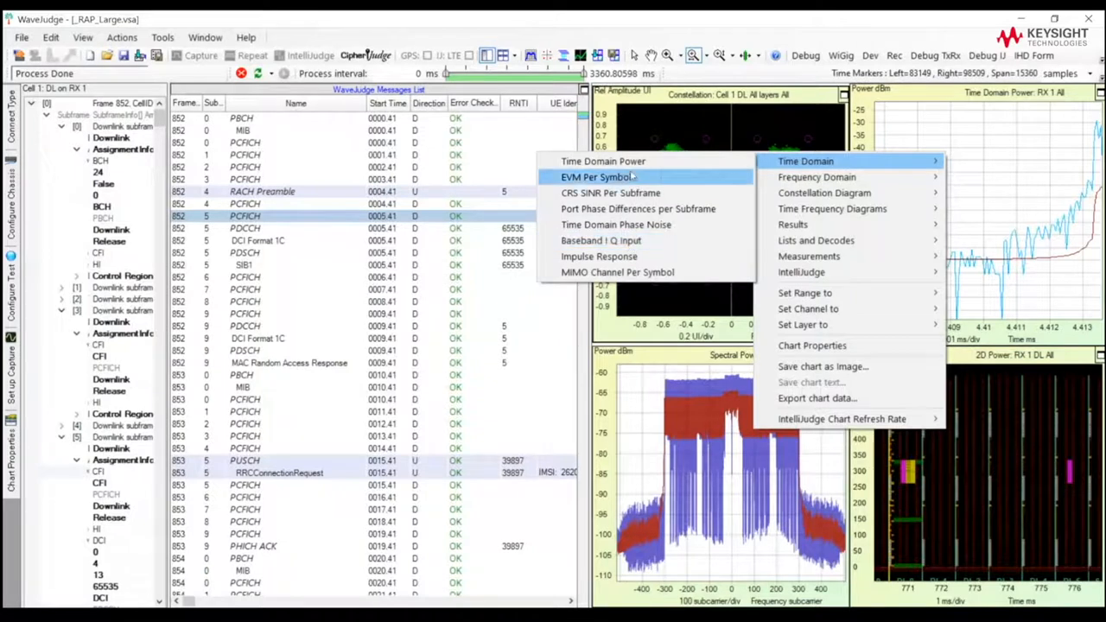
mouse_move(601, 240)
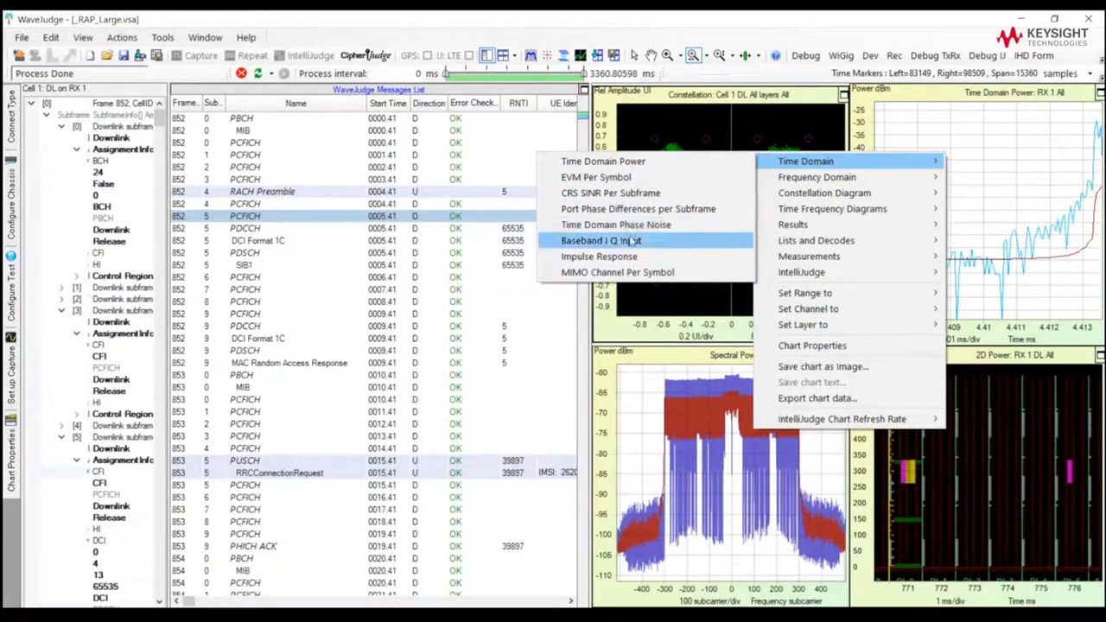
left_click(601, 240)
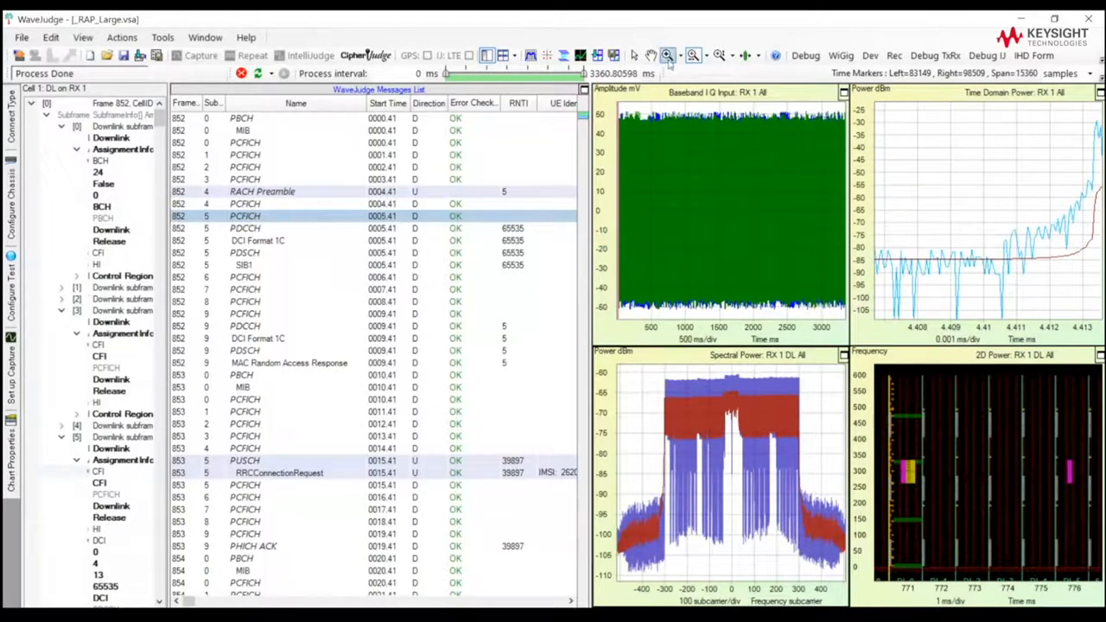
right_click(730, 212)
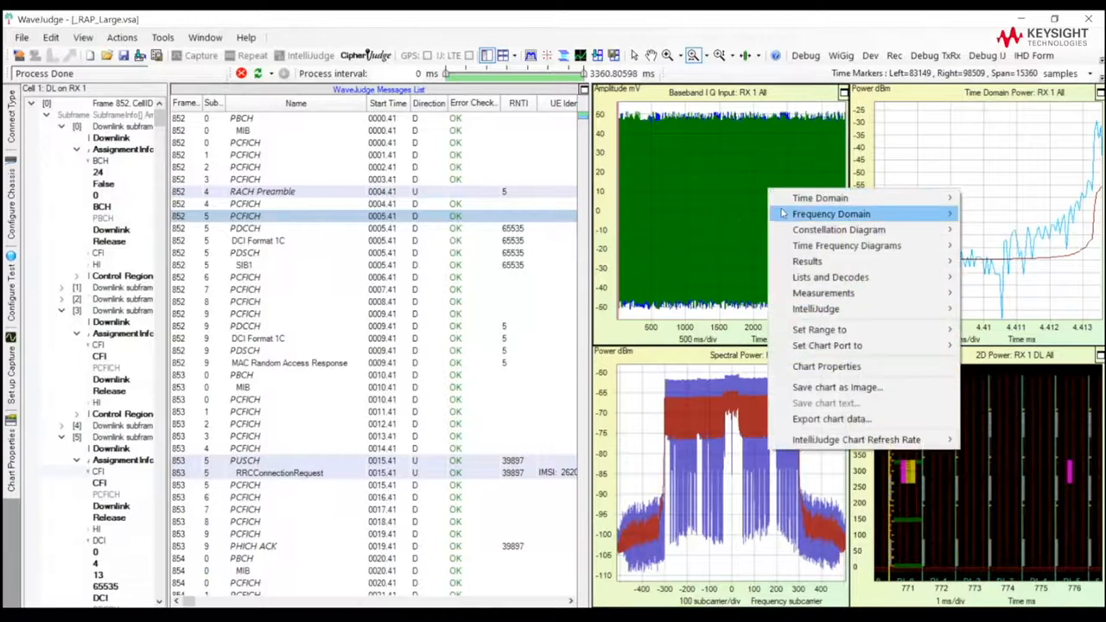
mouse_move(830, 214)
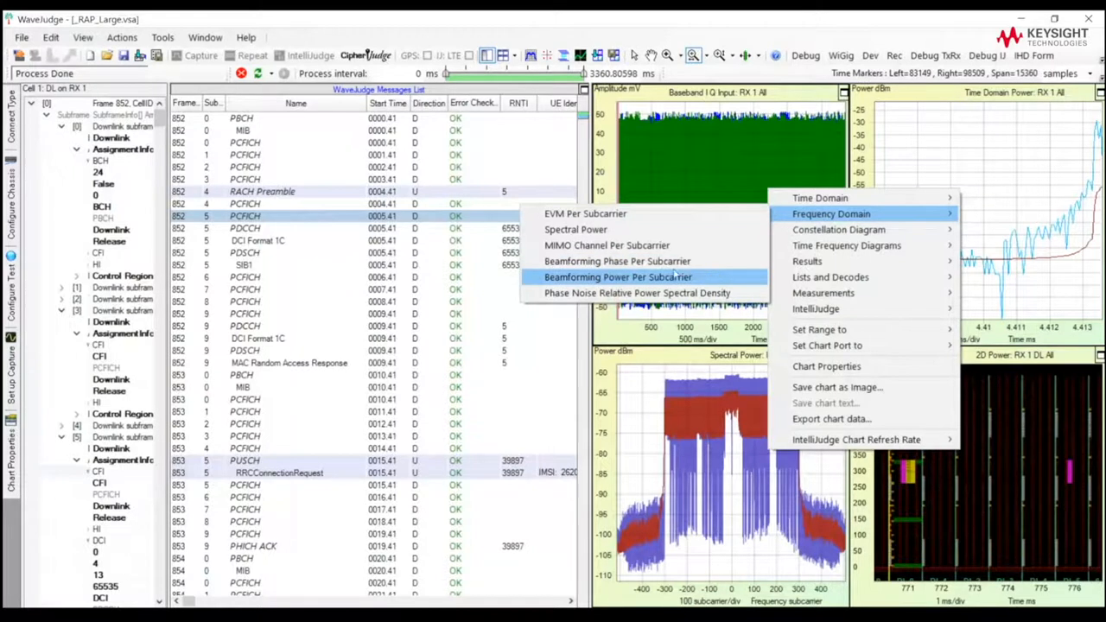
mouse_move(838, 229)
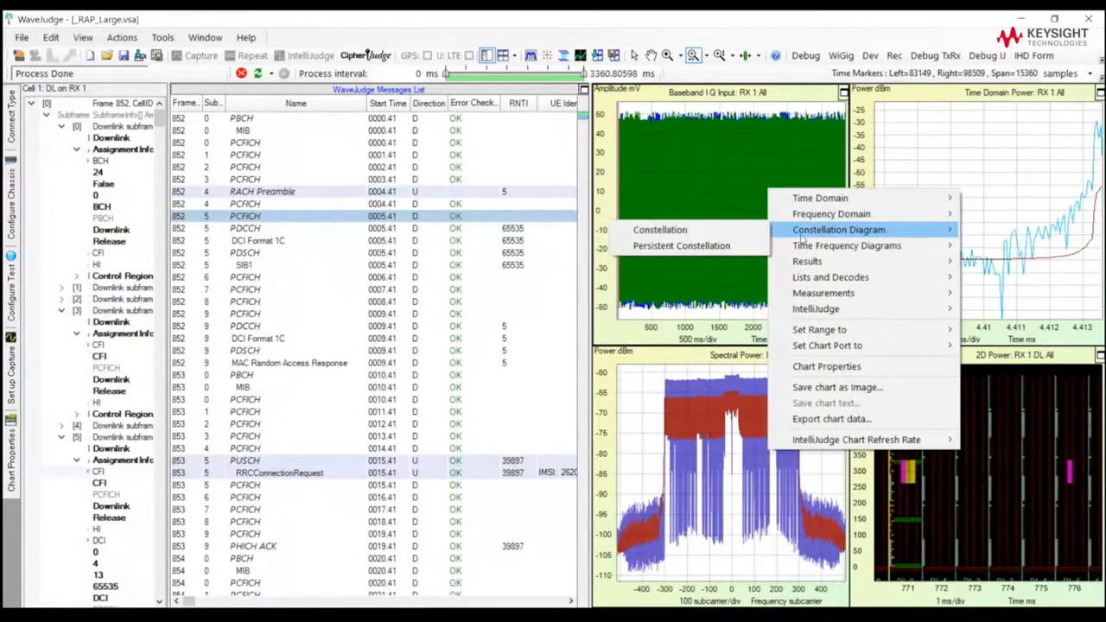
mouse_move(831, 213)
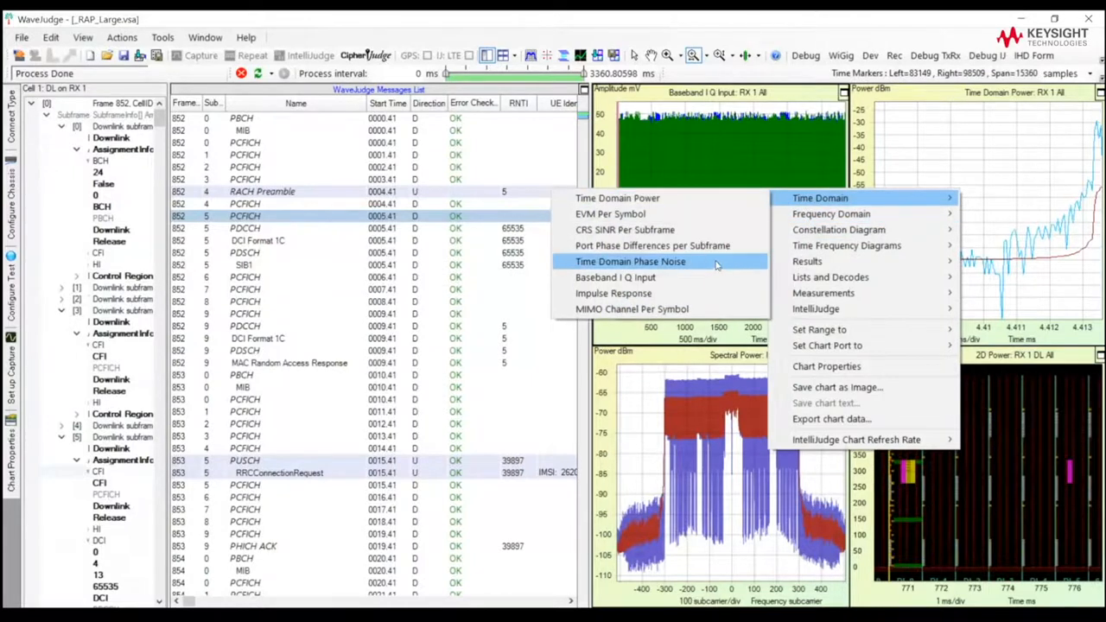
mouse_move(717, 250)
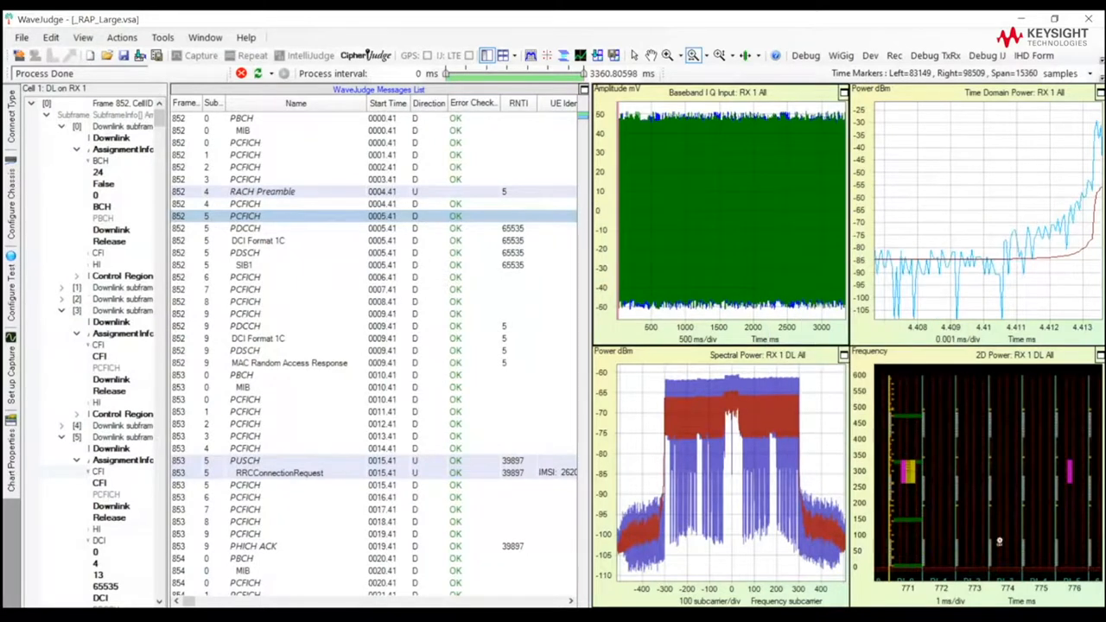
mouse_move(742, 159)
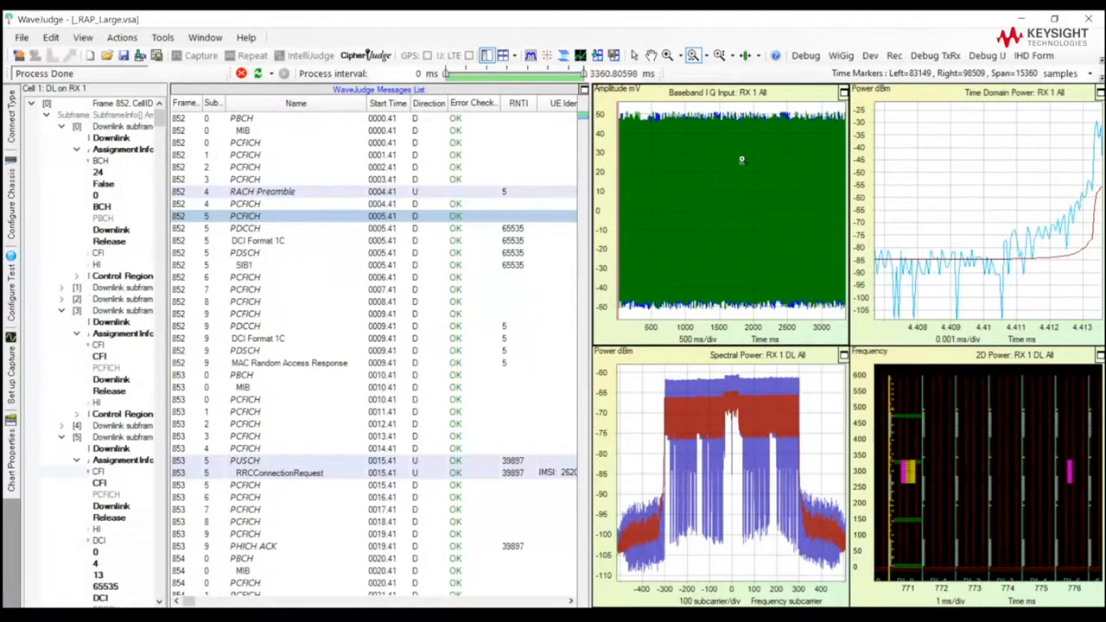
mouse_move(1011, 350)
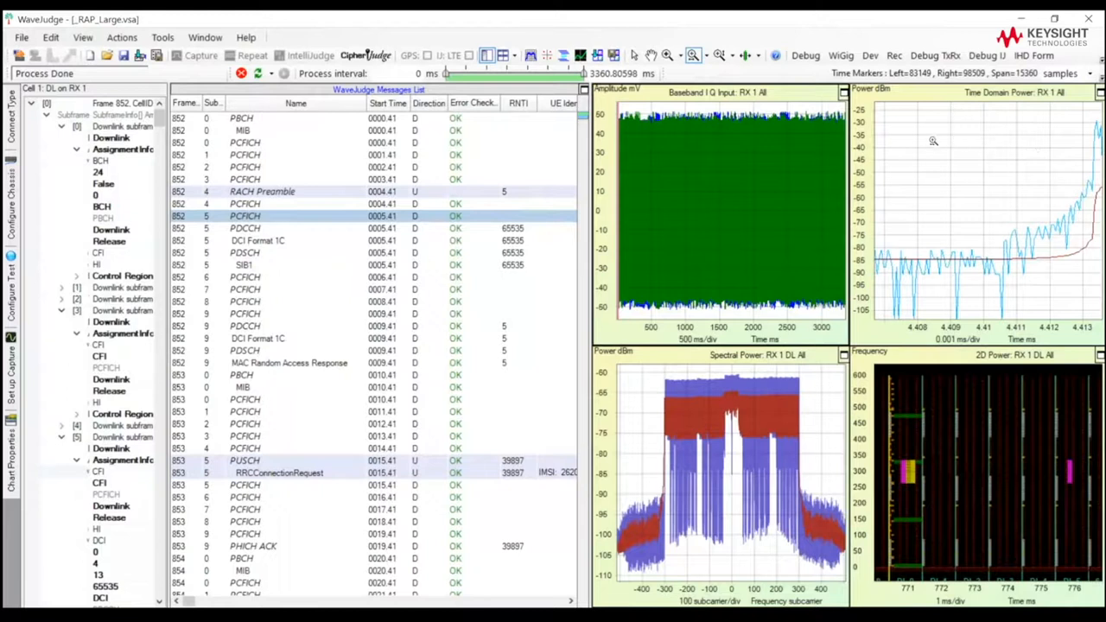
Open the Time Domain Power chart's context menu to explore Set Range options
right_click(933, 140)
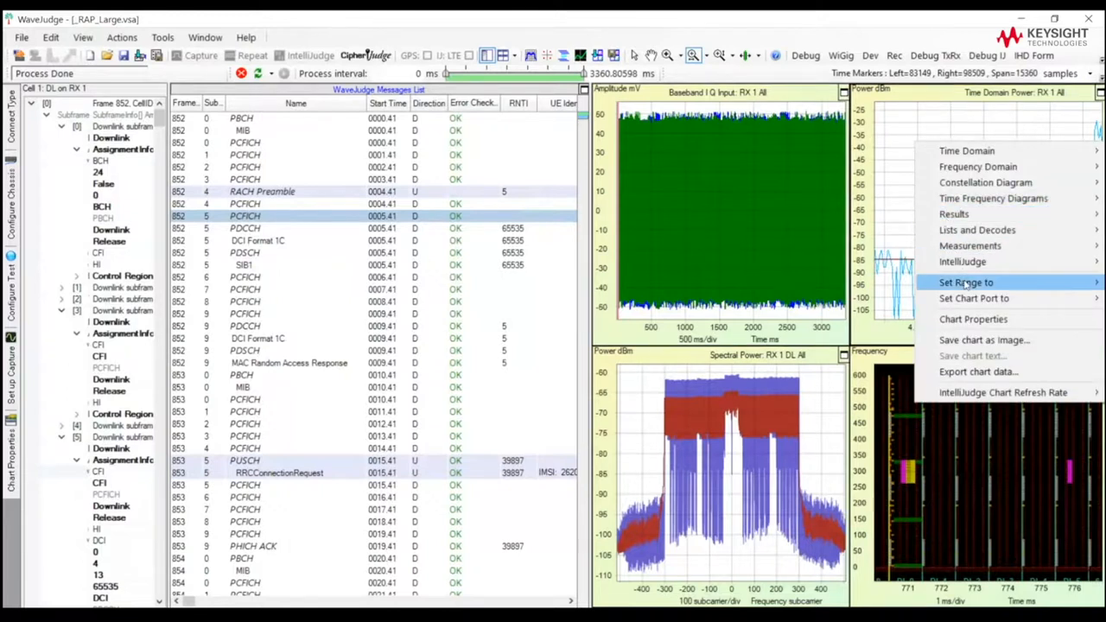